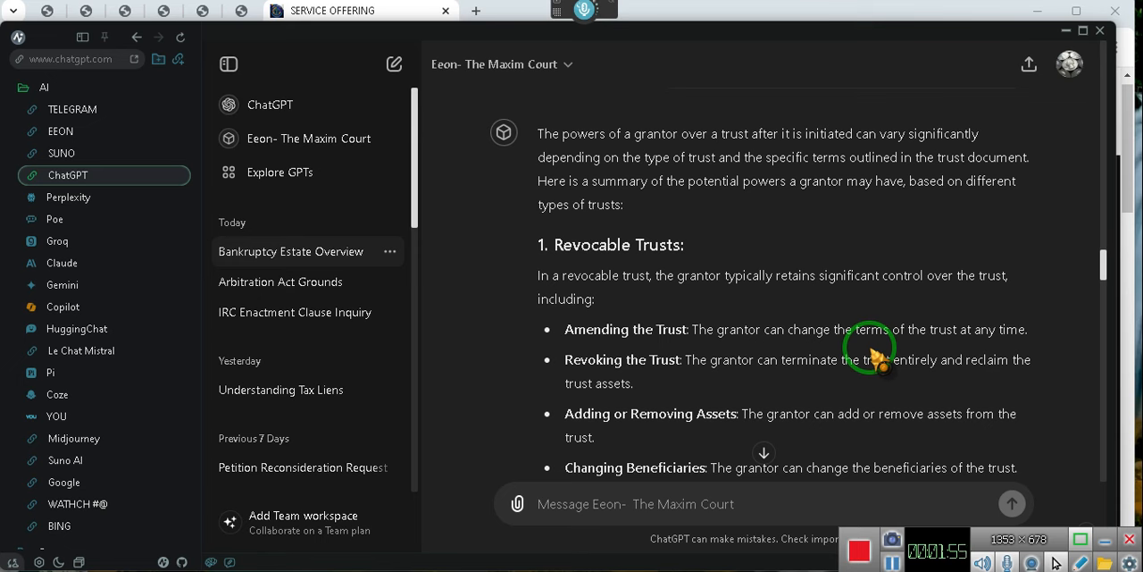
mouse_move(742, 461)
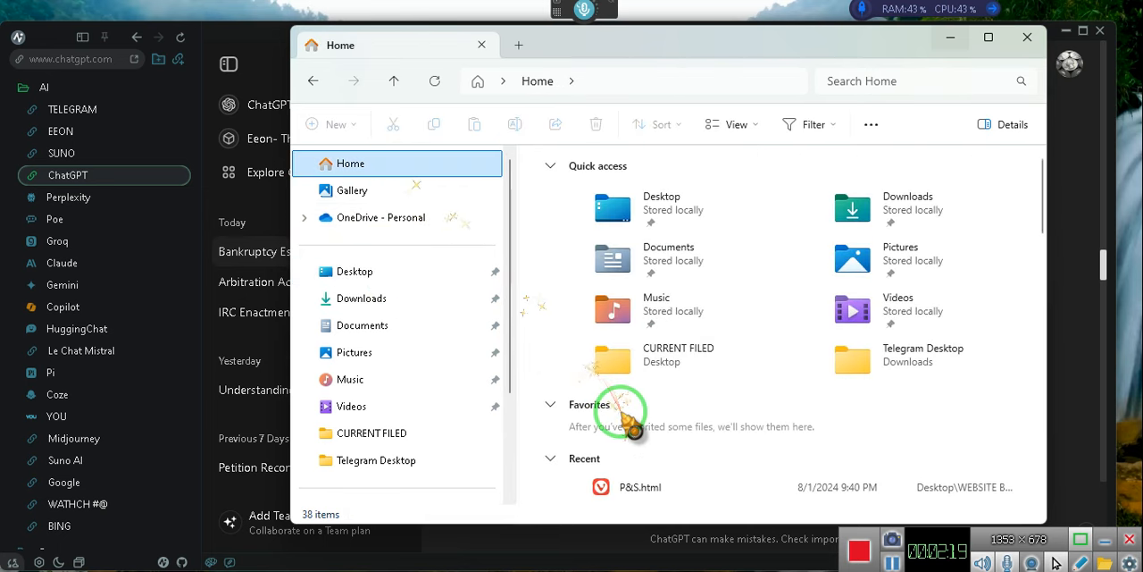
scroll("down", 3)
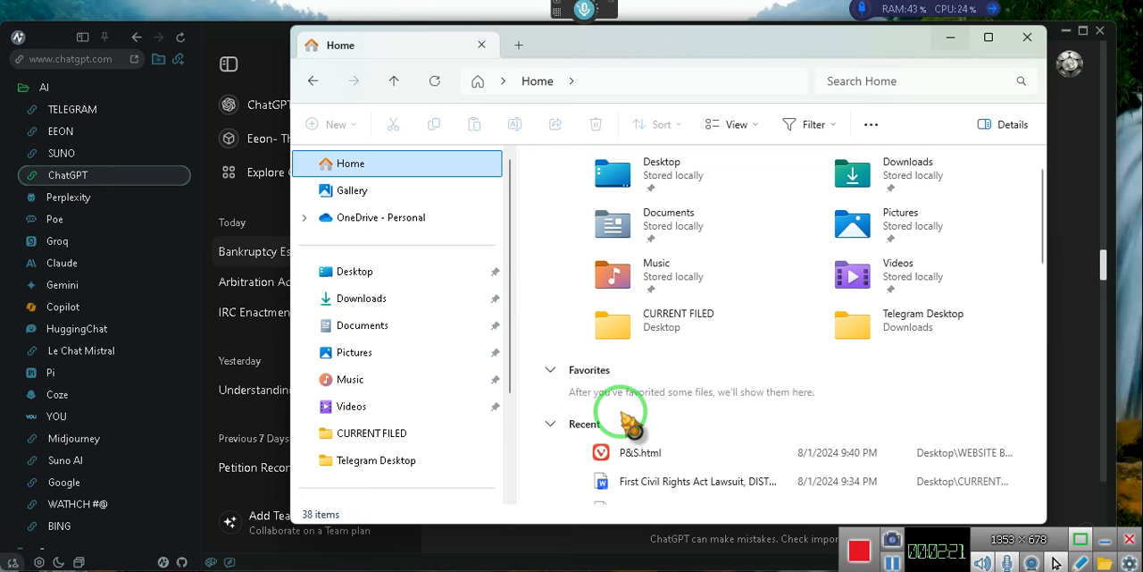
scroll("down", 3)
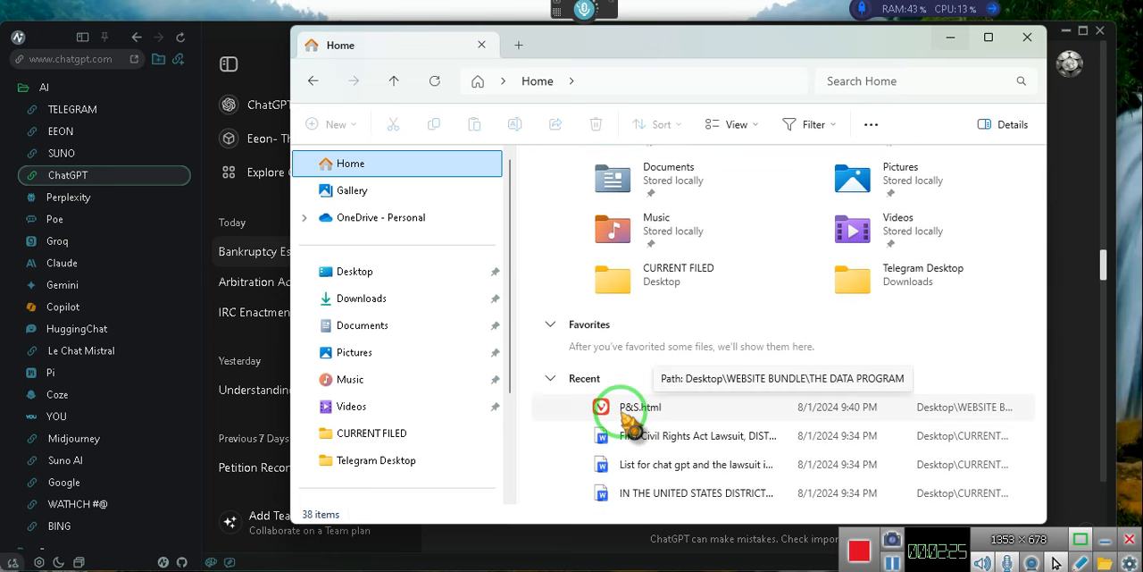
mouse_move(723, 500)
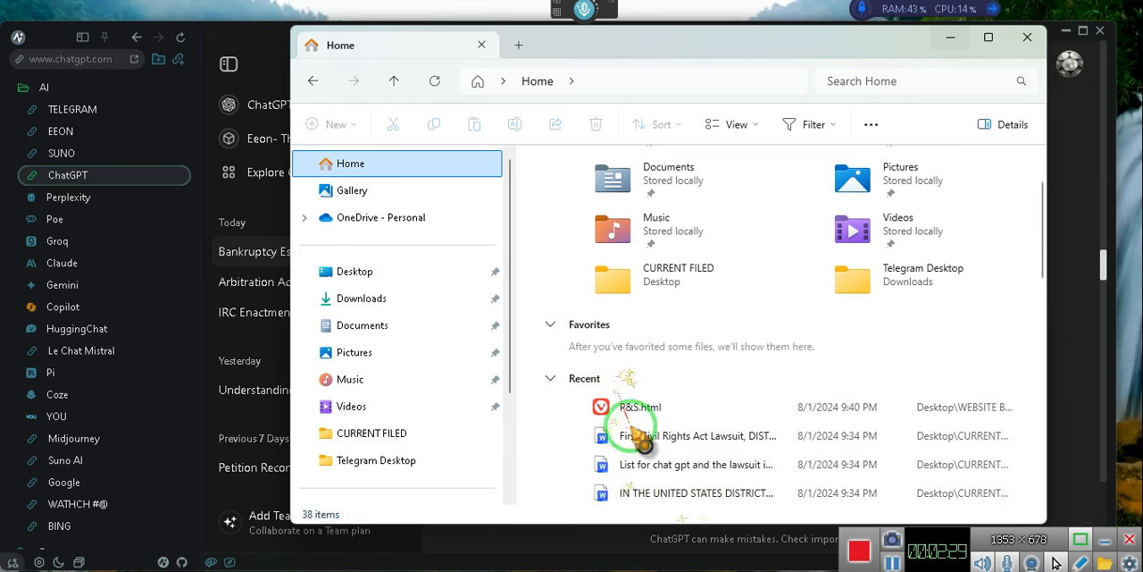
scroll("down", 3)
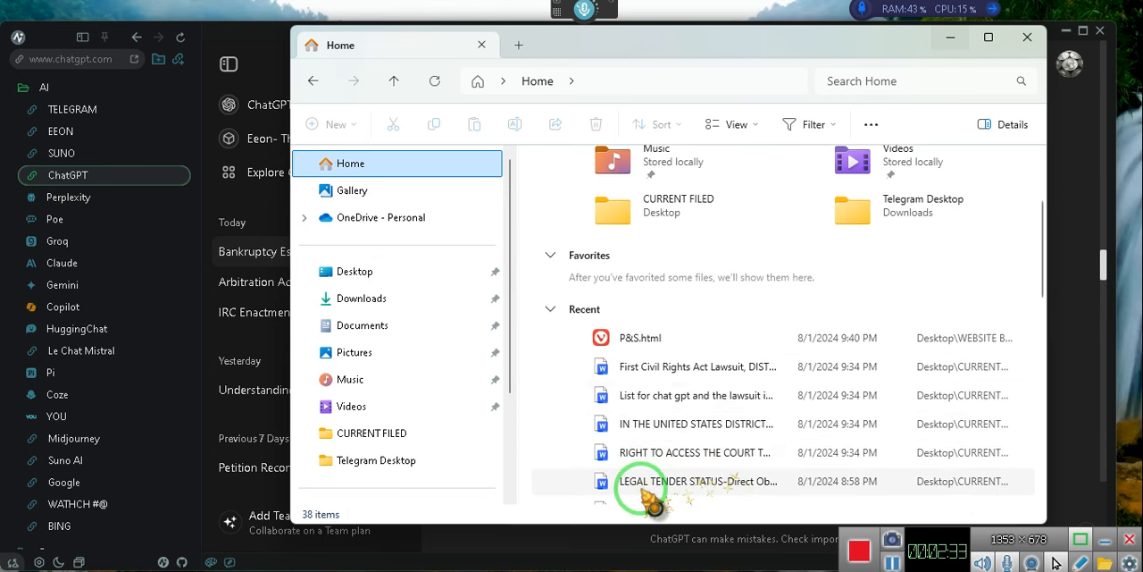
scroll("down", 3)
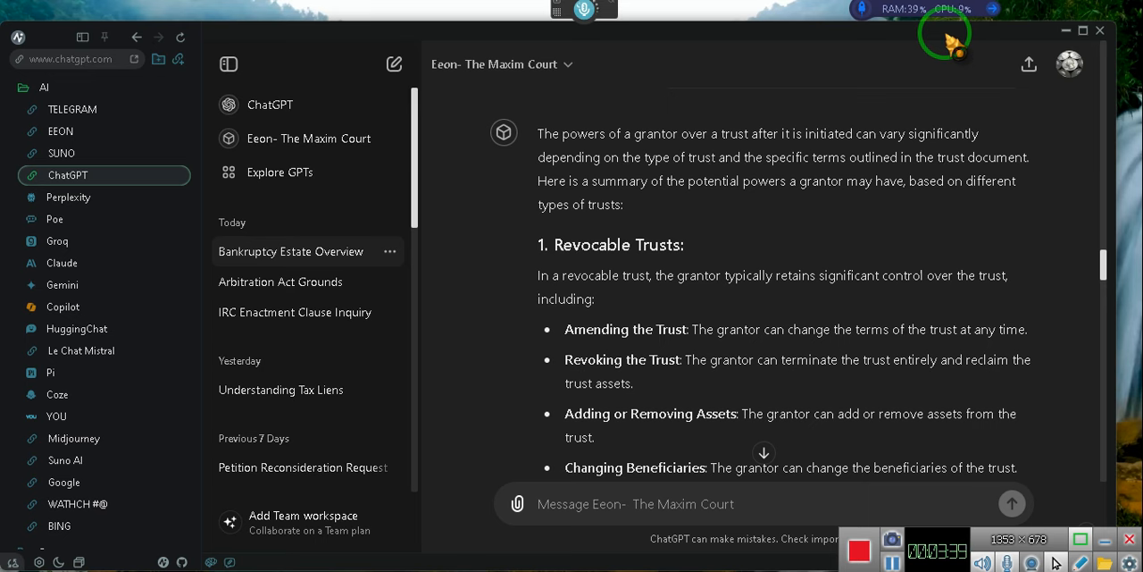
mouse_move(866, 432)
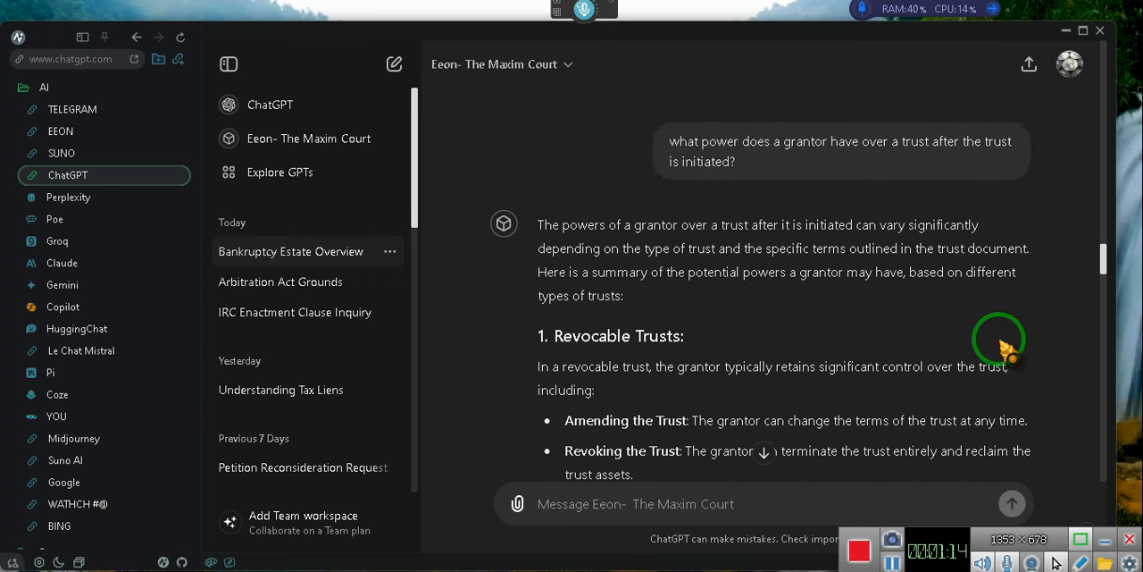
mouse_move(920, 152)
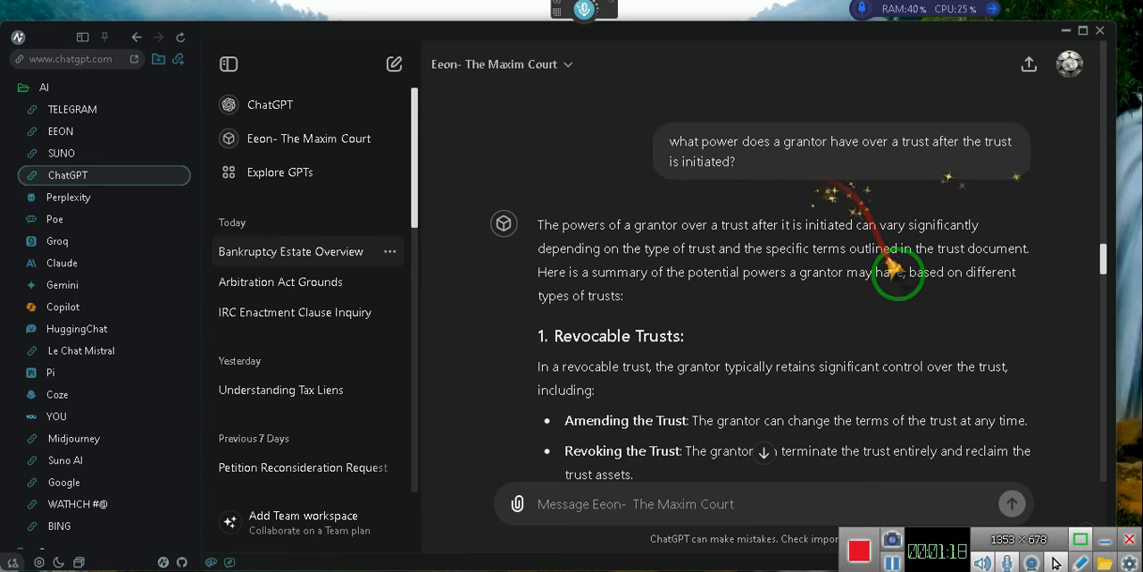
scroll("down", 3)
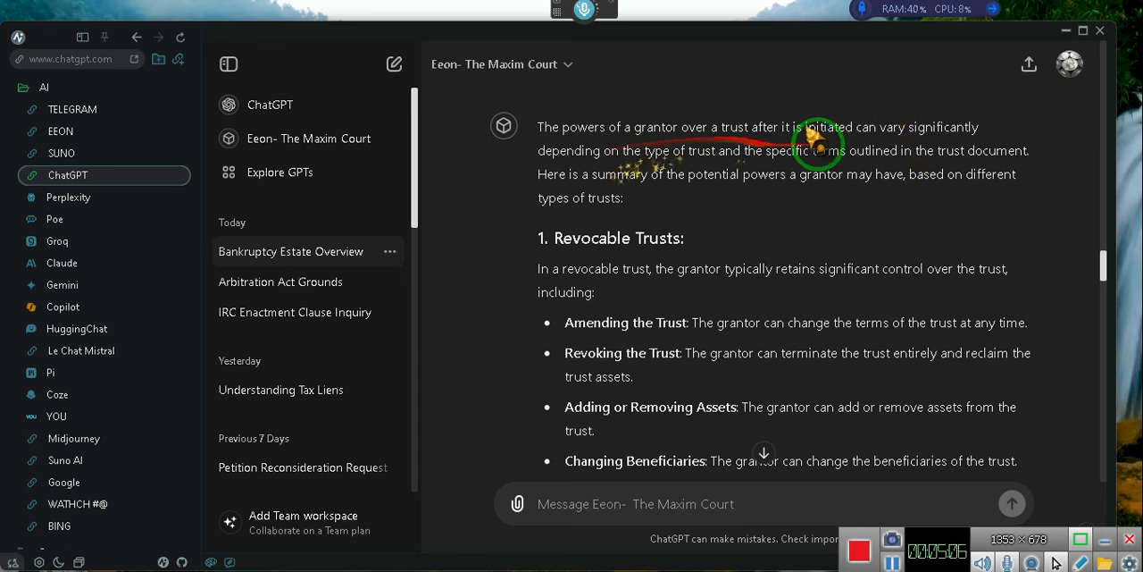
mouse_move(903, 165)
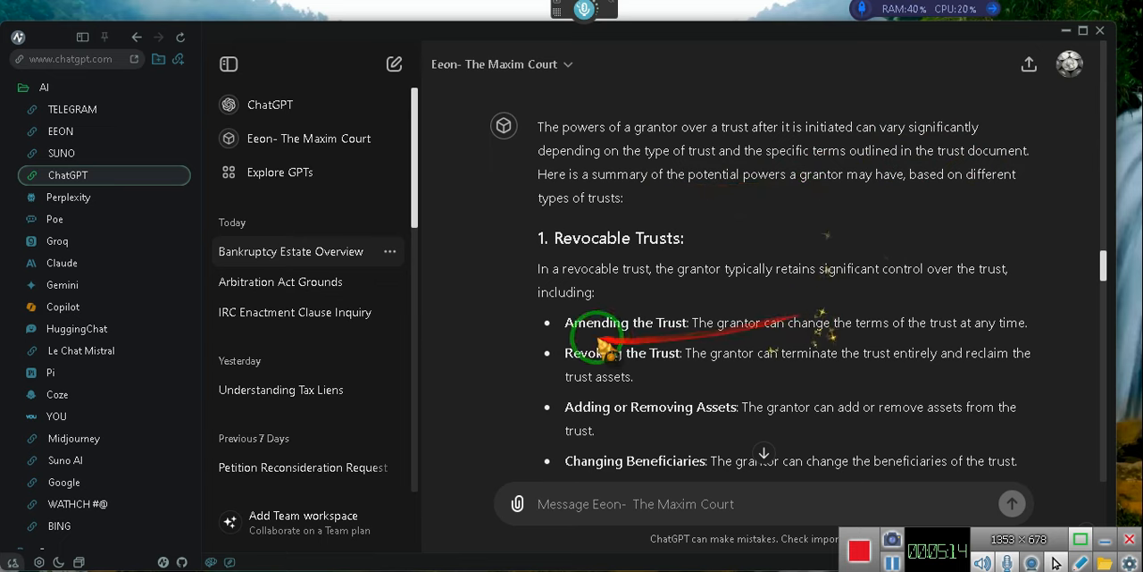
scroll("down", 3)
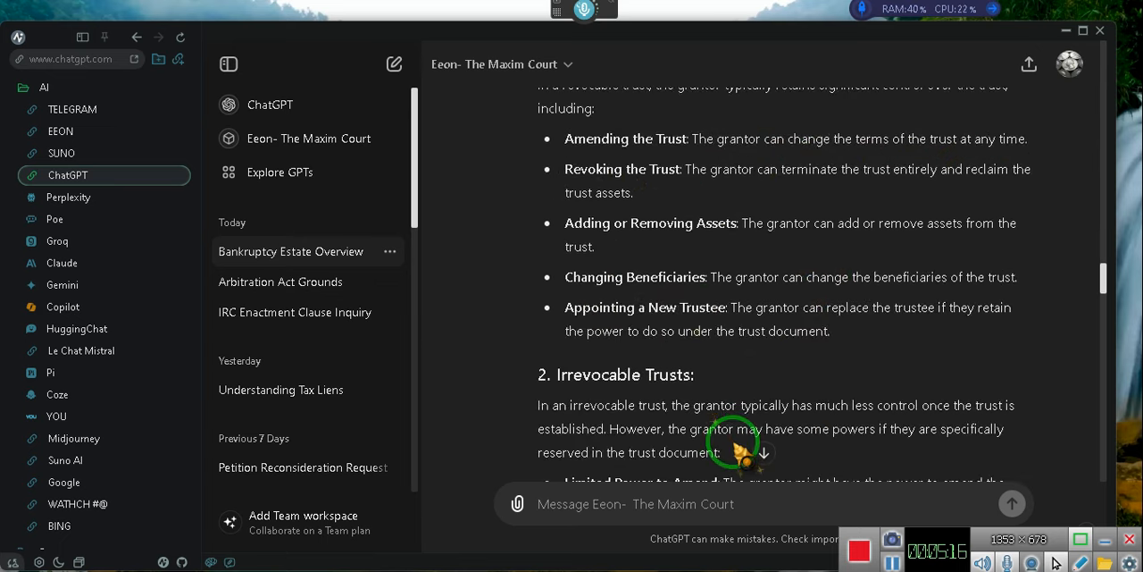
scroll("down", 3)
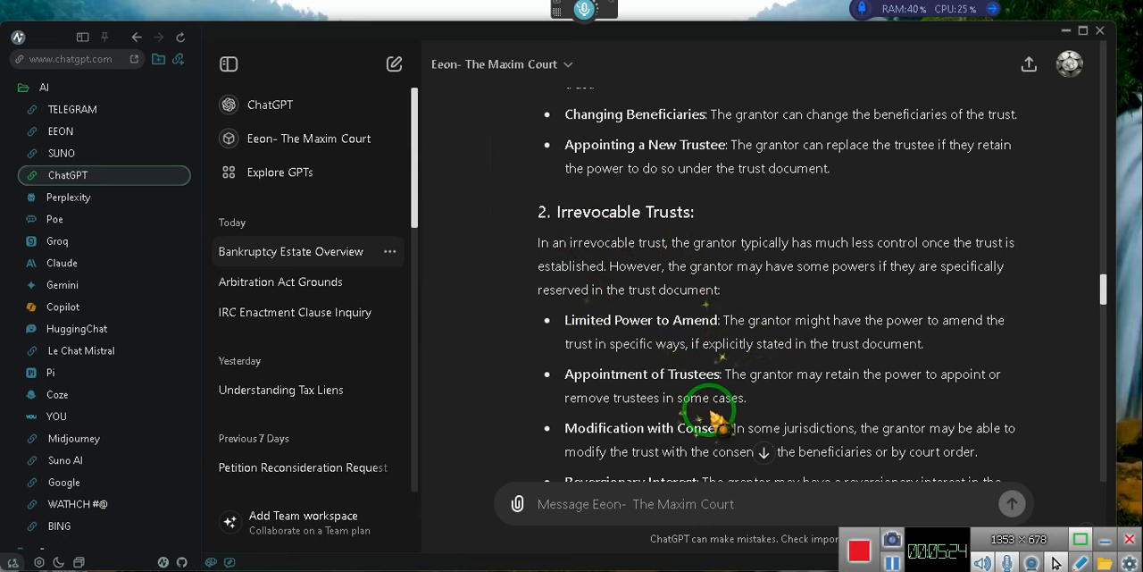
scroll("down", 3)
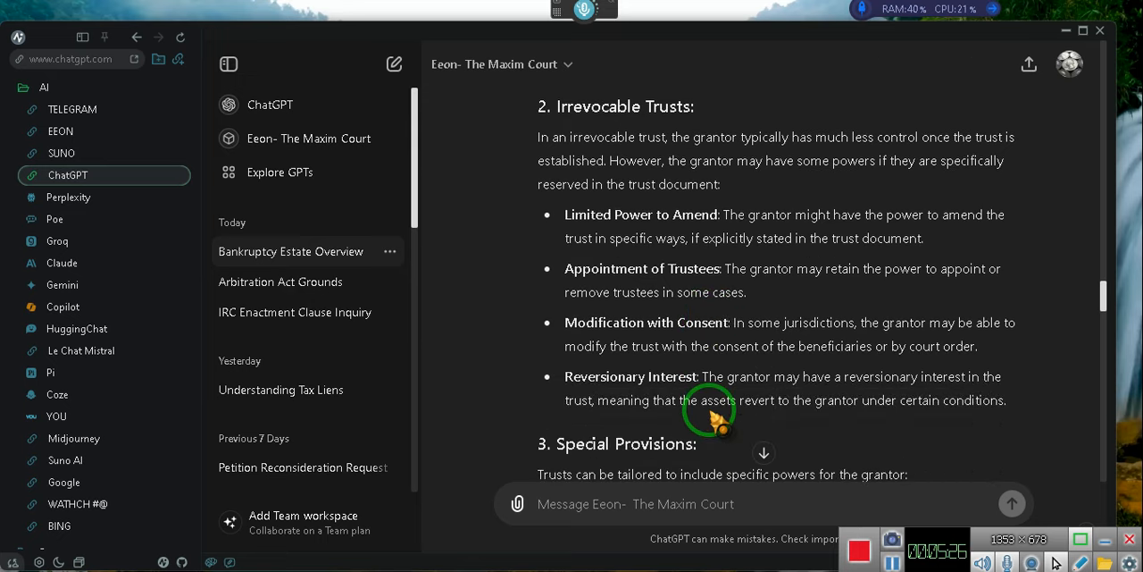
scroll("down", 3)
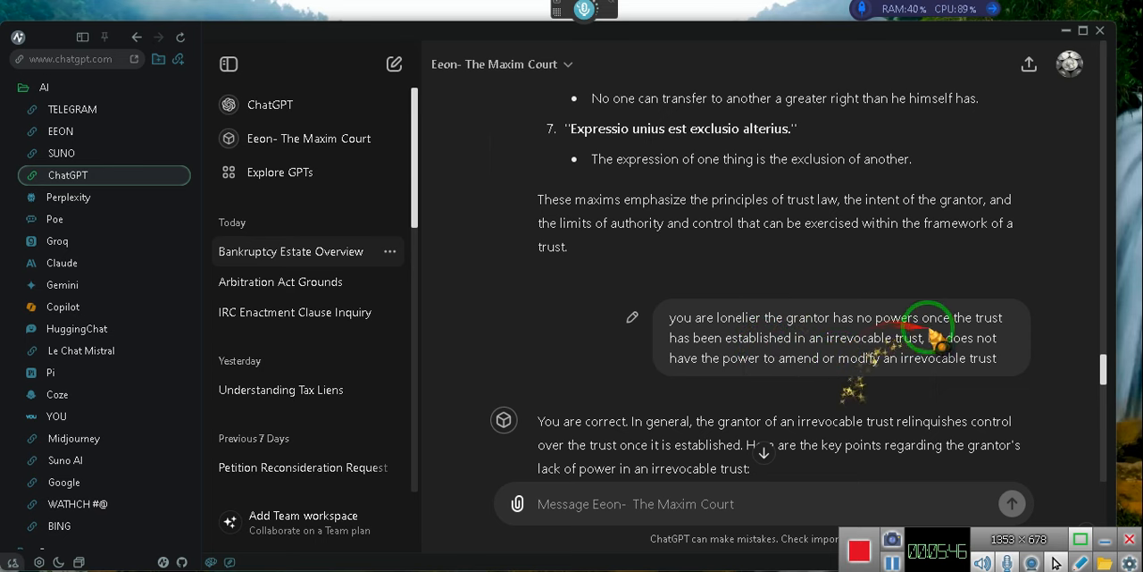
mouse_move(813, 349)
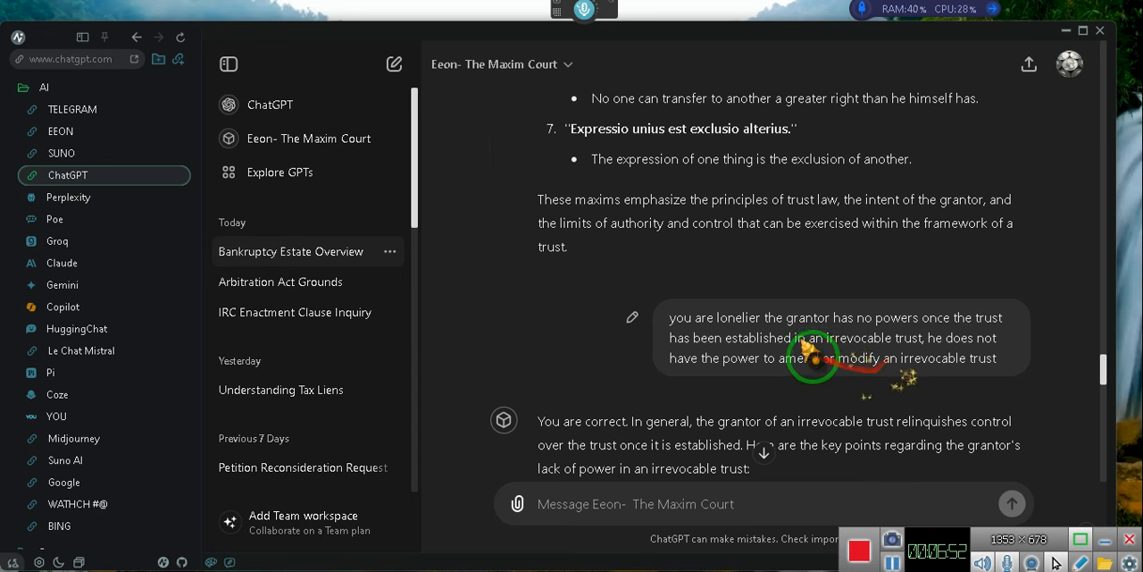
mouse_move(670, 438)
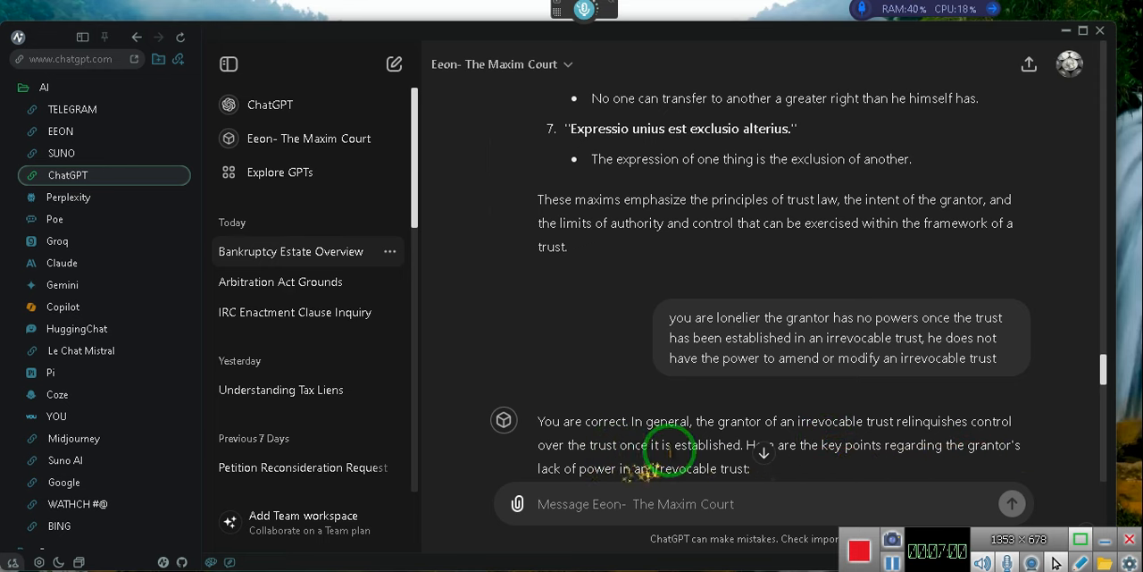
scroll("down", 3)
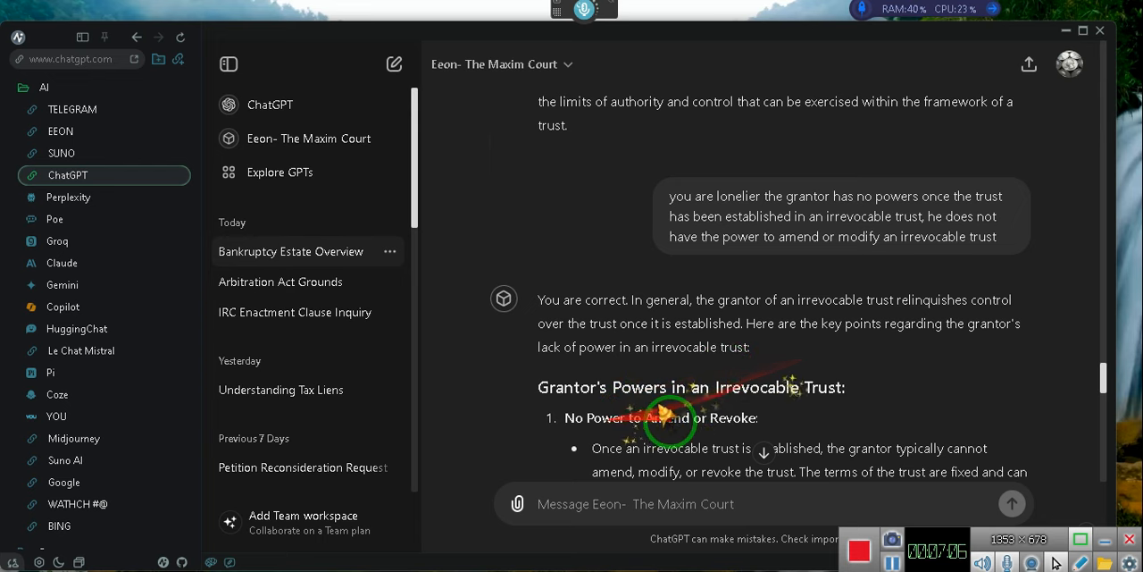
scroll("down", 3)
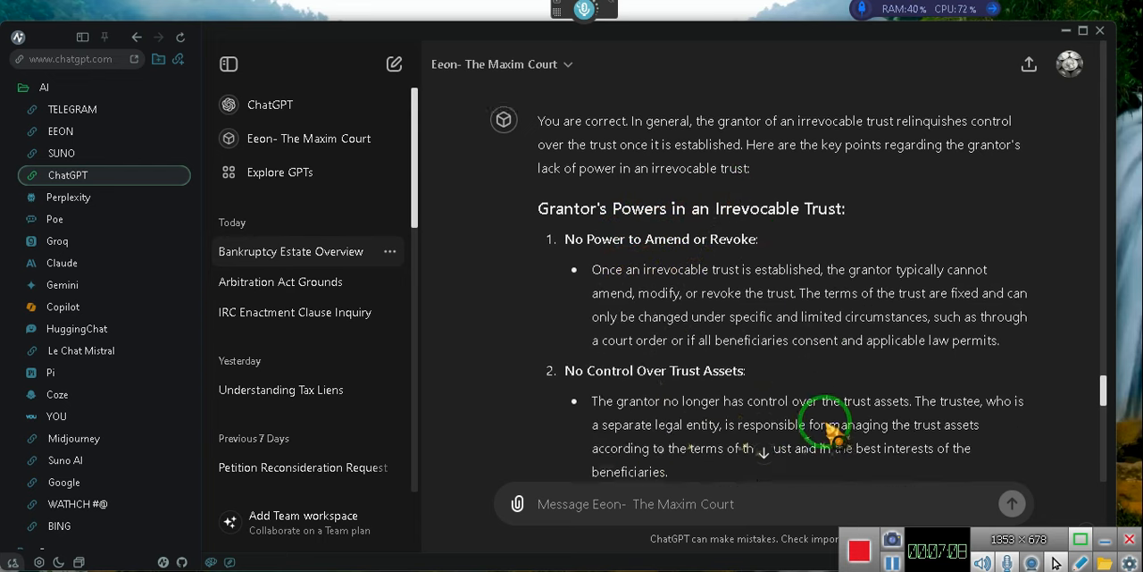
scroll("down", 3)
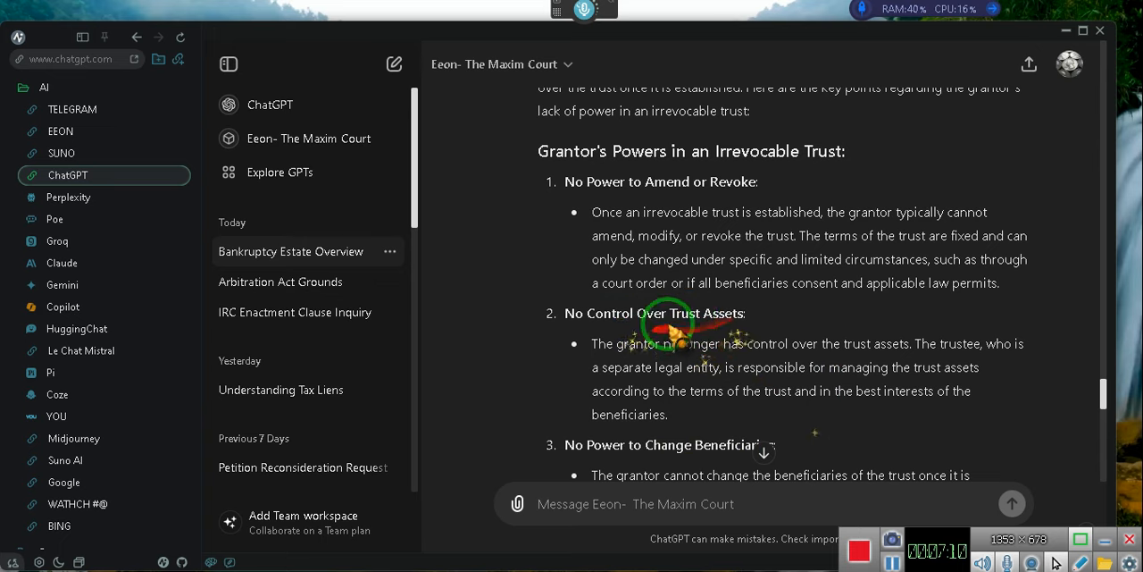
scroll("down", 3)
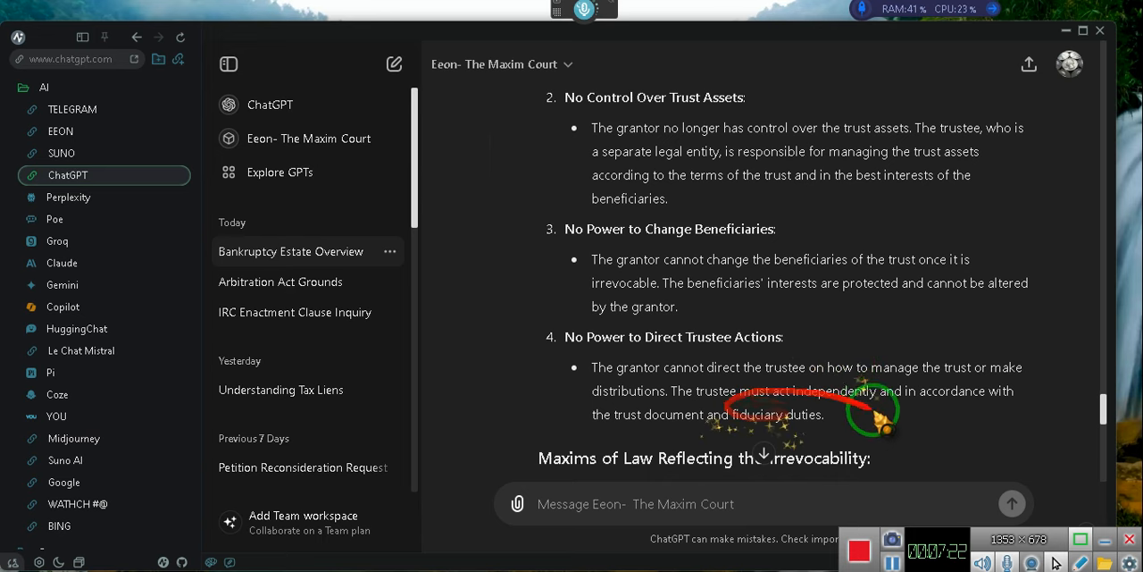
scroll("down", 3)
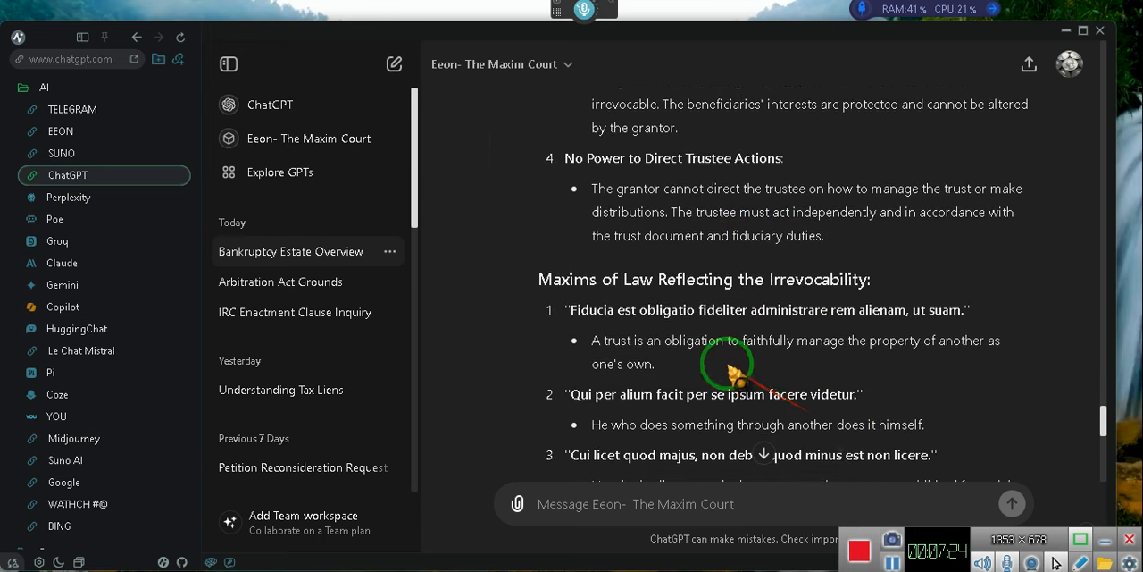
scroll("down", 3)
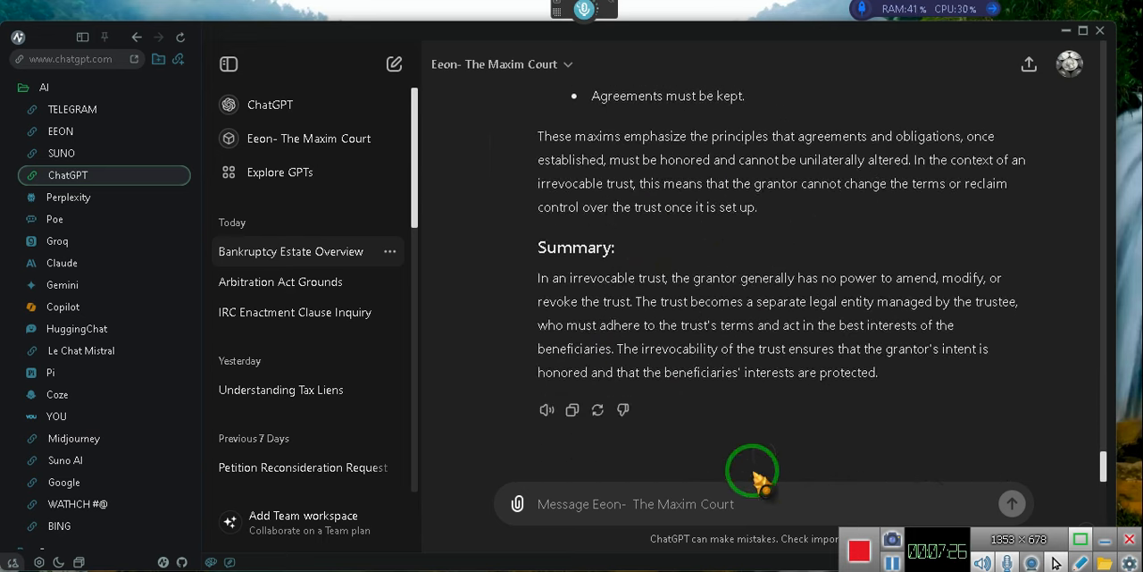